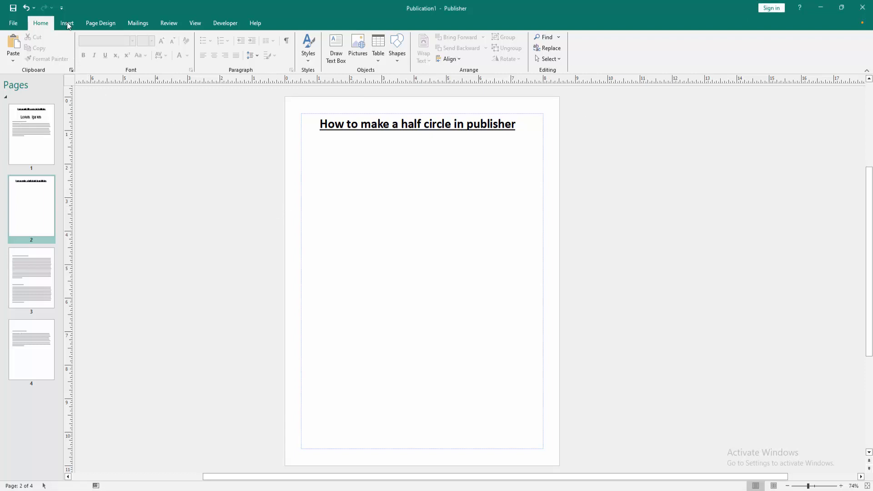
Switch to the Insert ribbon to reach the shape options on page 2
left_click(128, 47)
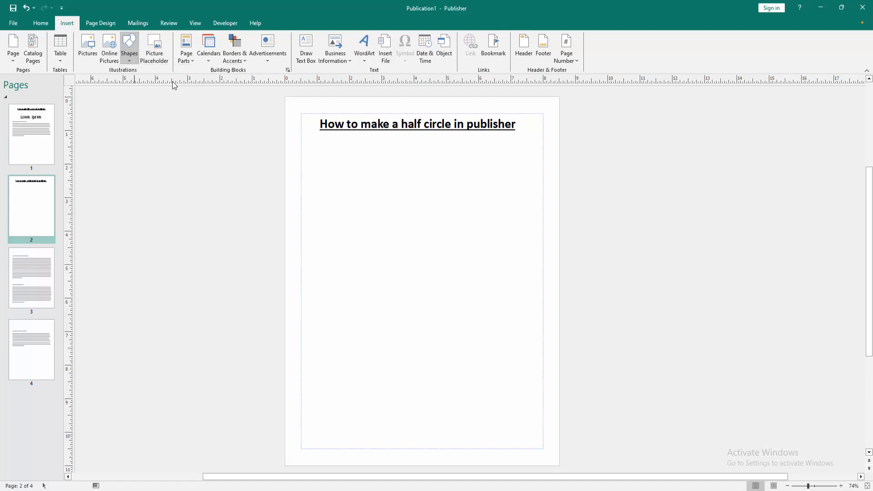
Draw a blue oval below the heading and set its outline to No Outline
left_click_drag(357, 212, 505, 346)
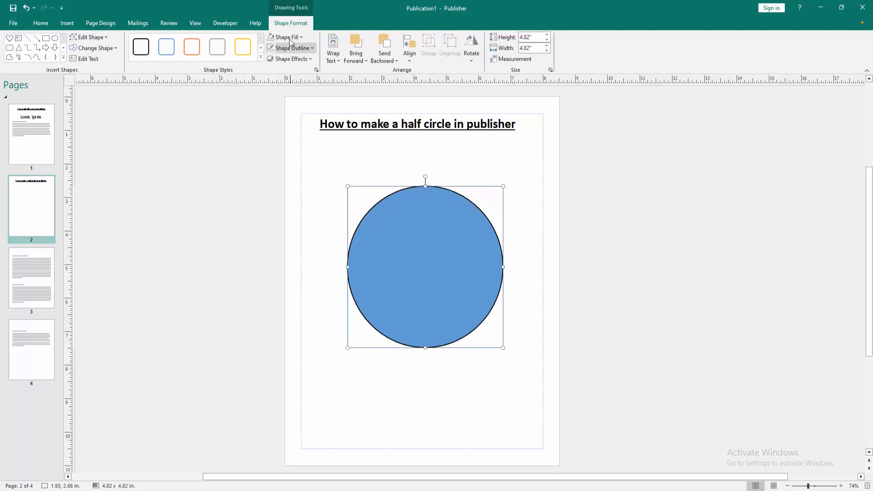
left_click(288, 48)
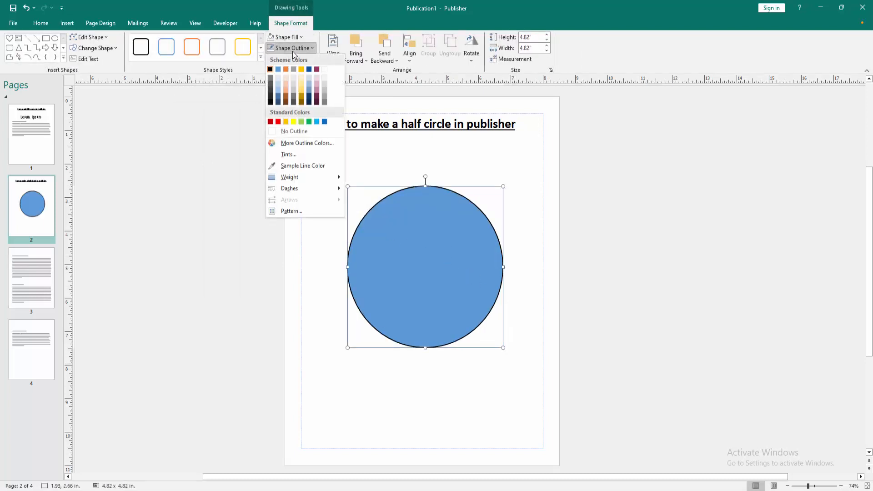
left_click(294, 131)
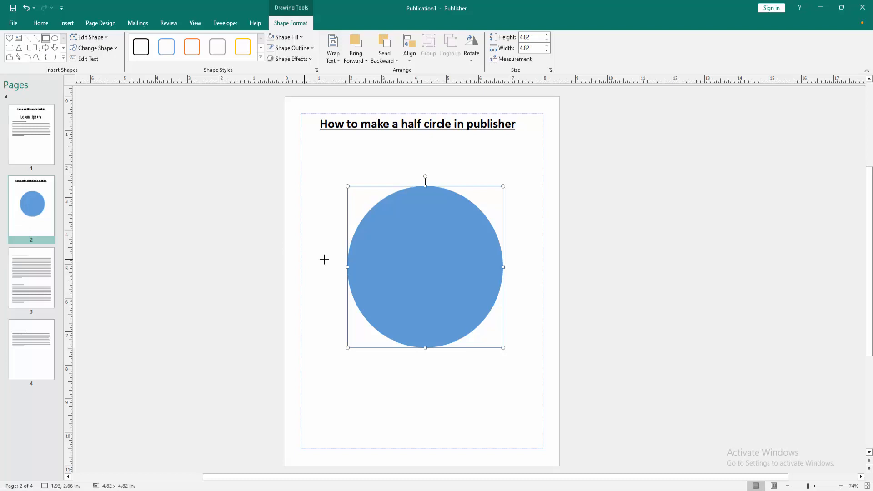
mouse_move(328, 268)
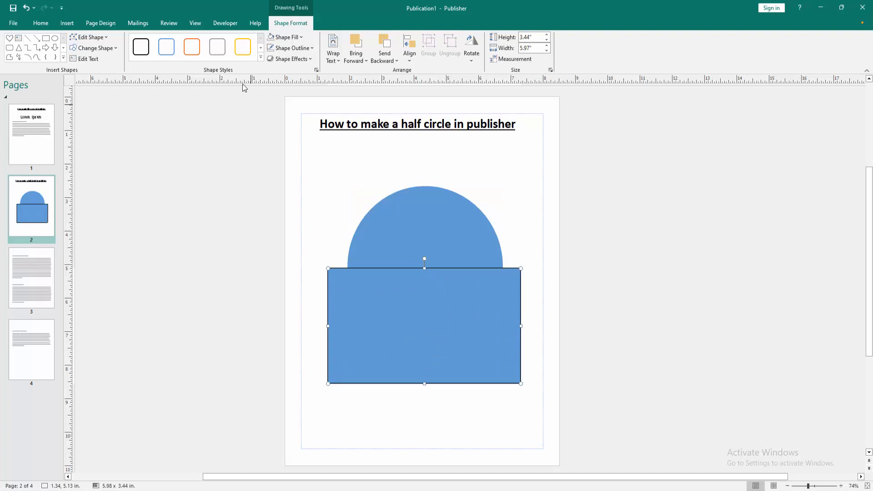
Fill the rectangle over the circle's lower half with white
left_click(284, 36)
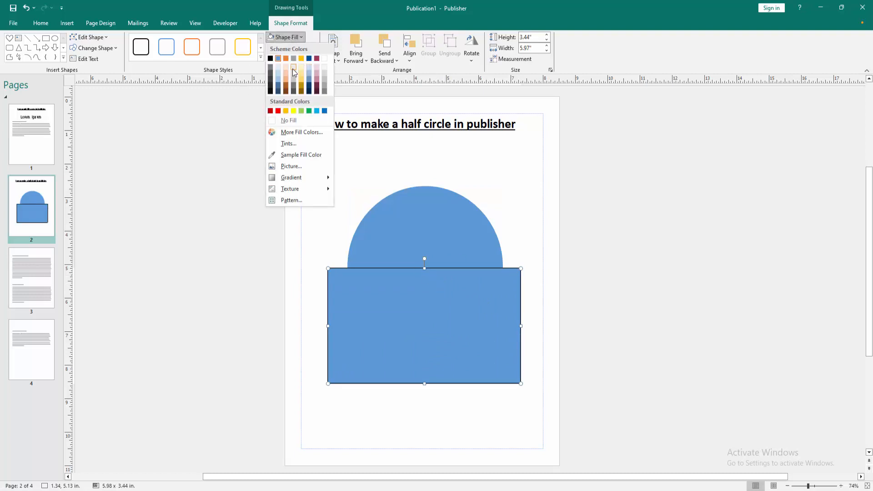
left_click(289, 120)
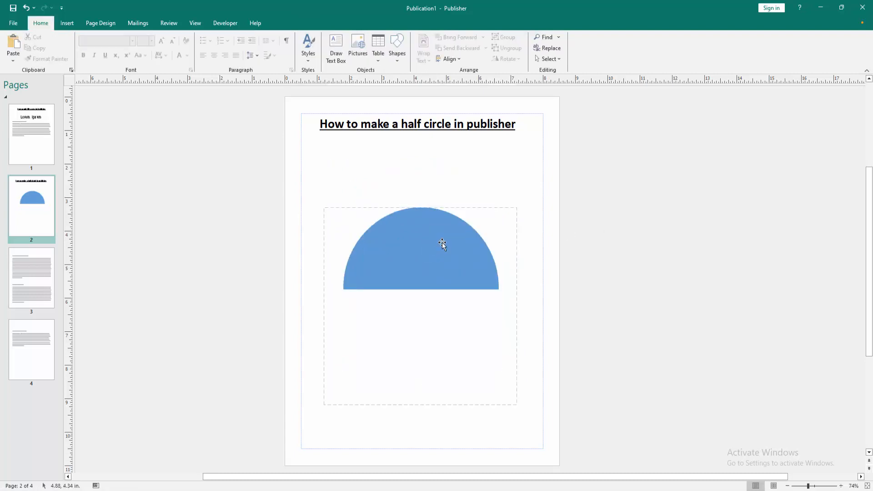
Group the circle and white rectangle into one half-circle object
left_click(442, 243)
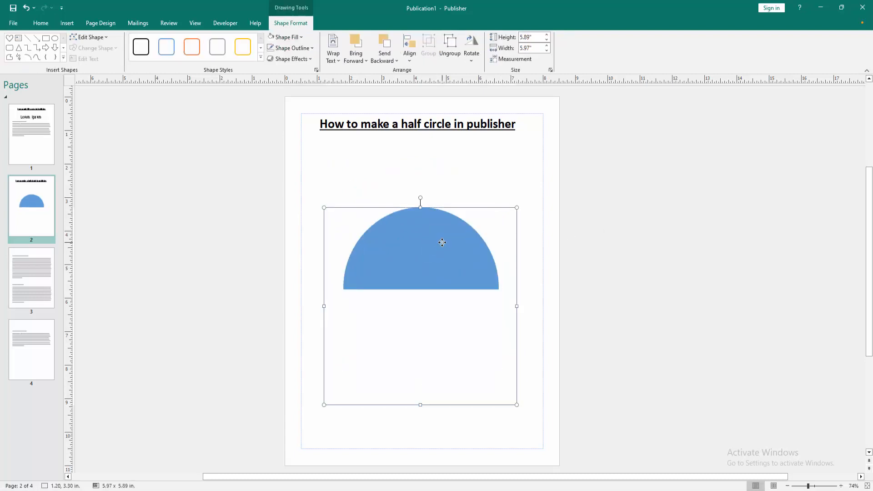